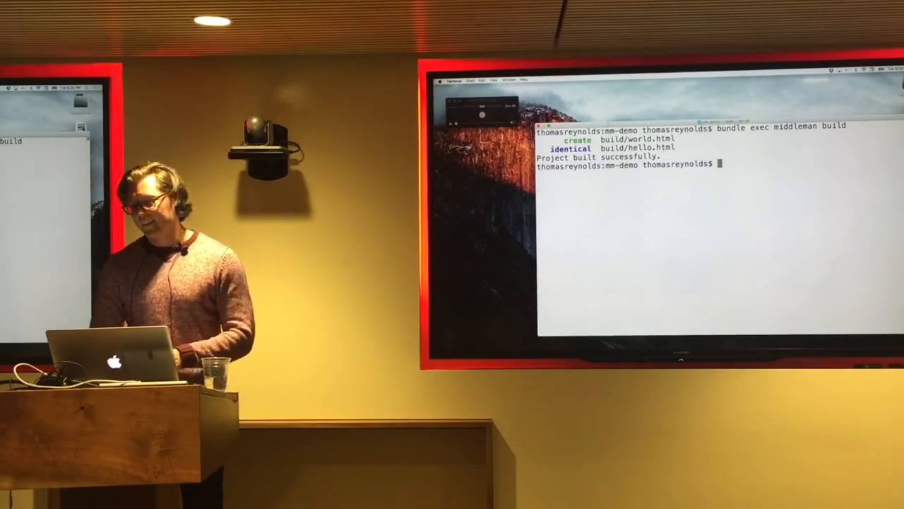
# Rebuild the Middleman site with 'bundle exec middleman build'.
pyautogui.write('bundle exec middleman build')
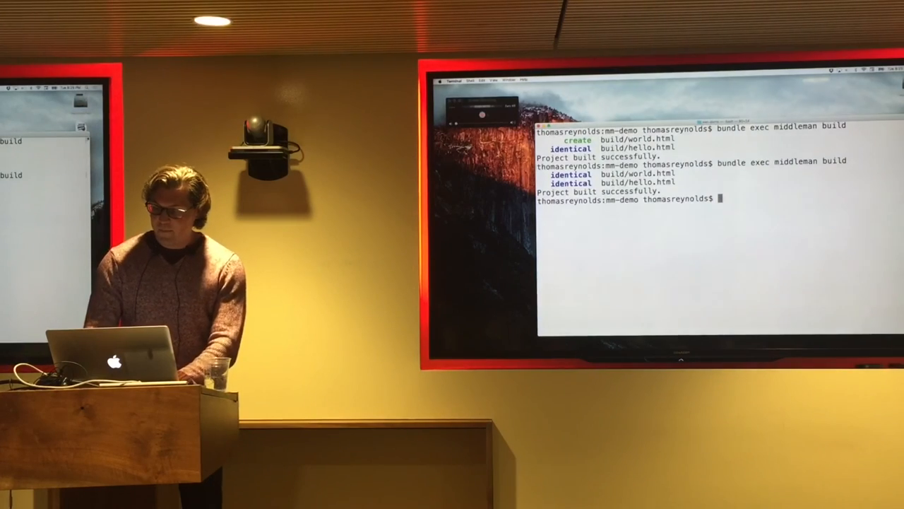
# Open the project folder in Sublime Text with 'subl .'.
pyautogui.write('subl.')
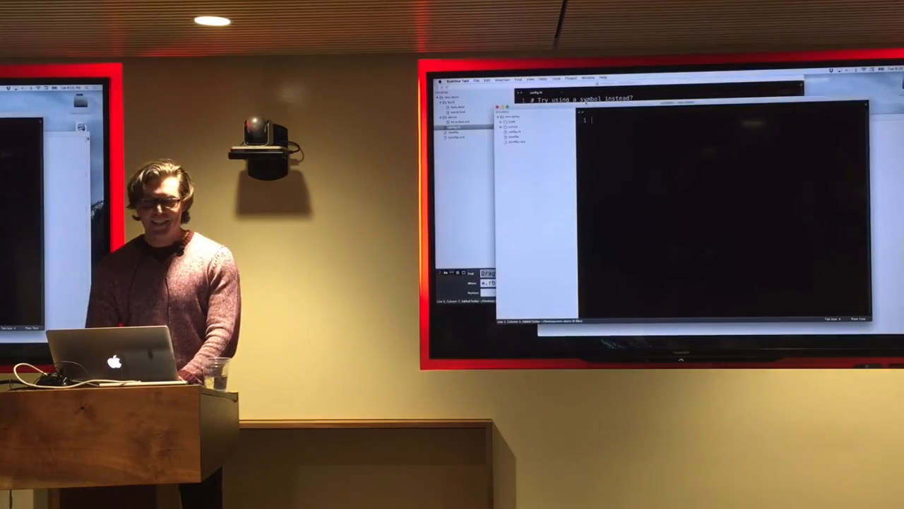
# Add proxy "/world.html" to "/hello.html" with locals { world: true } in config.rb.
pyautogui.write('proxy "/world.html", "/hello.html", locals: { world: true }')
pyautogui.write('bundle exec middleman build')
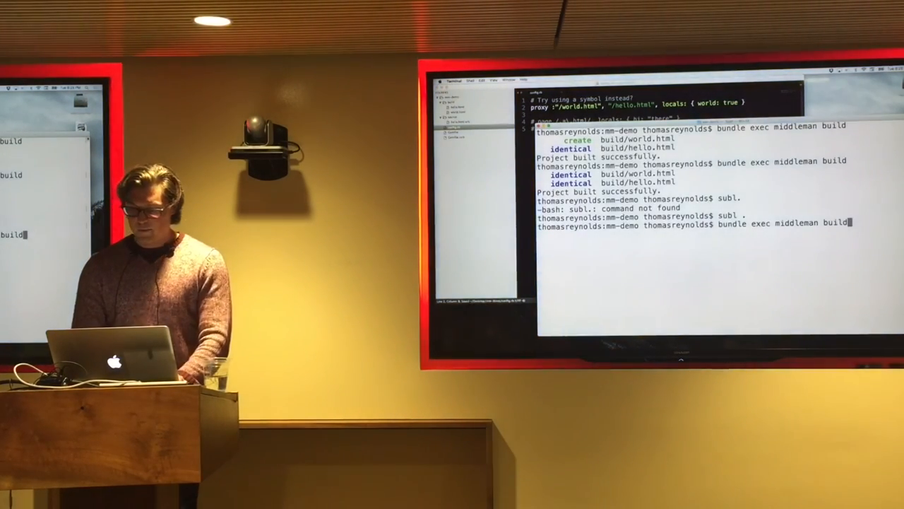
# Run the Middleman build and scroll to the ContractError about :"/world.html".
pyautogui.press('Return')
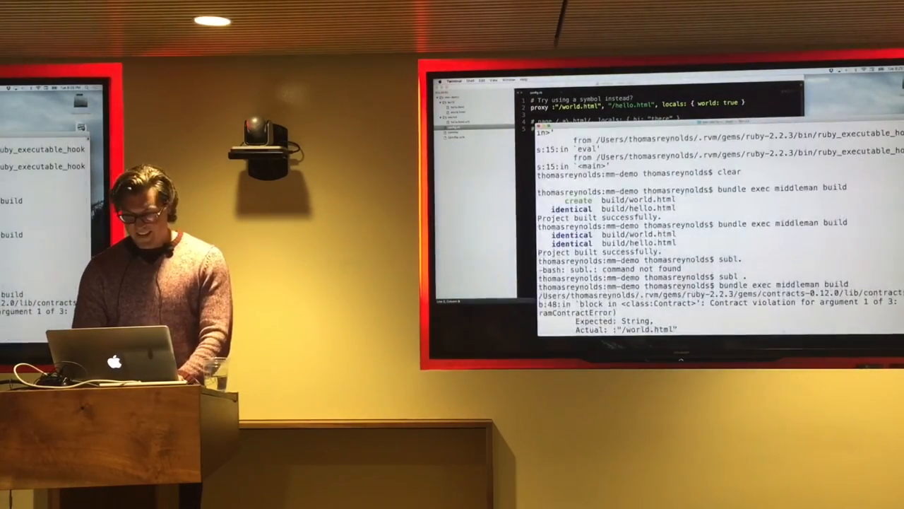
pyautogui.scroll(-3)
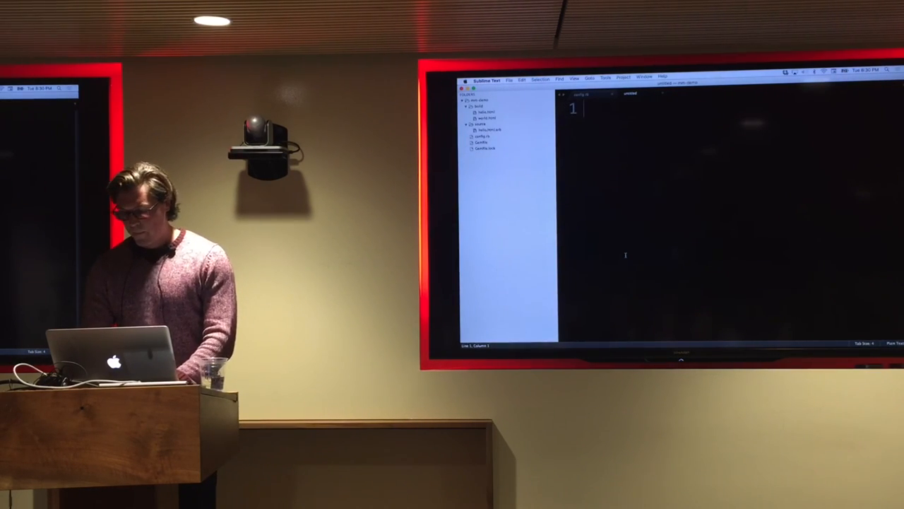
# Write Name = Or[String, Symbol], then select String and type ', Person'.
pyautogui.write('Name')
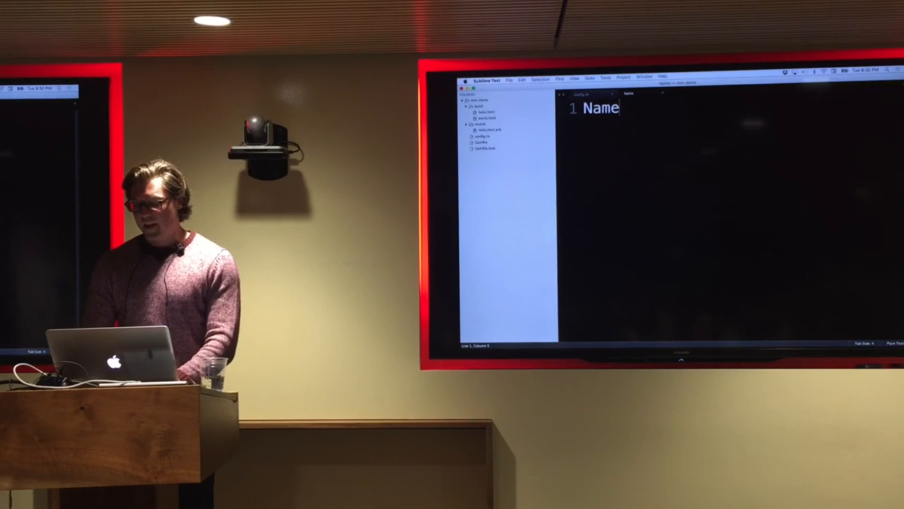
pyautogui.write('= Or[]')
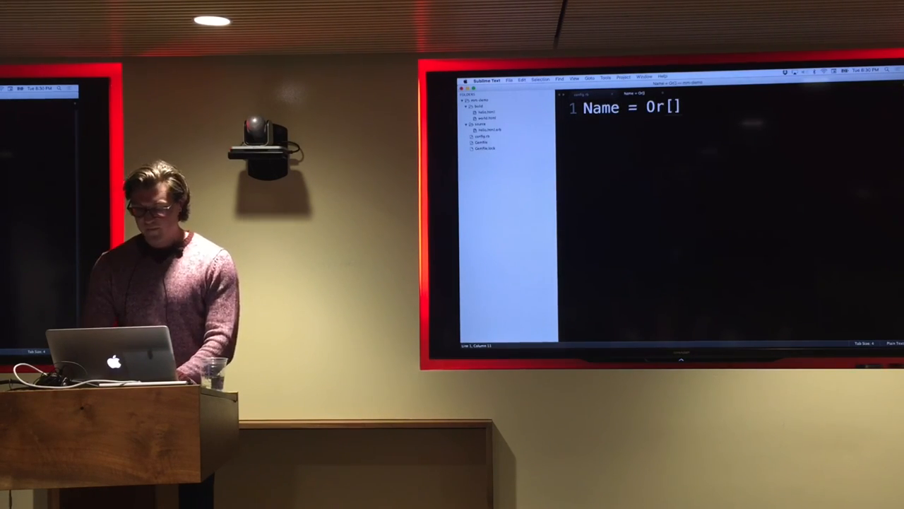
pyautogui.write('String, Syb')
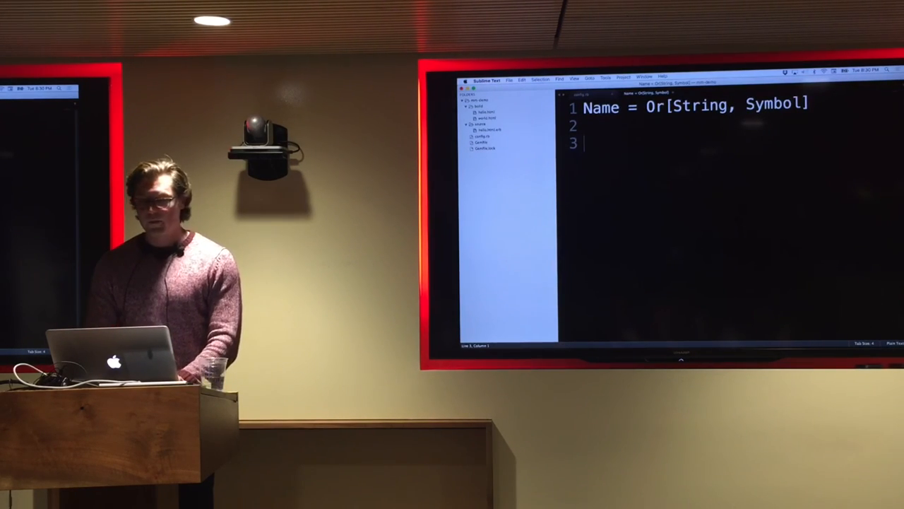
pyautogui.doubleClick(701, 106)
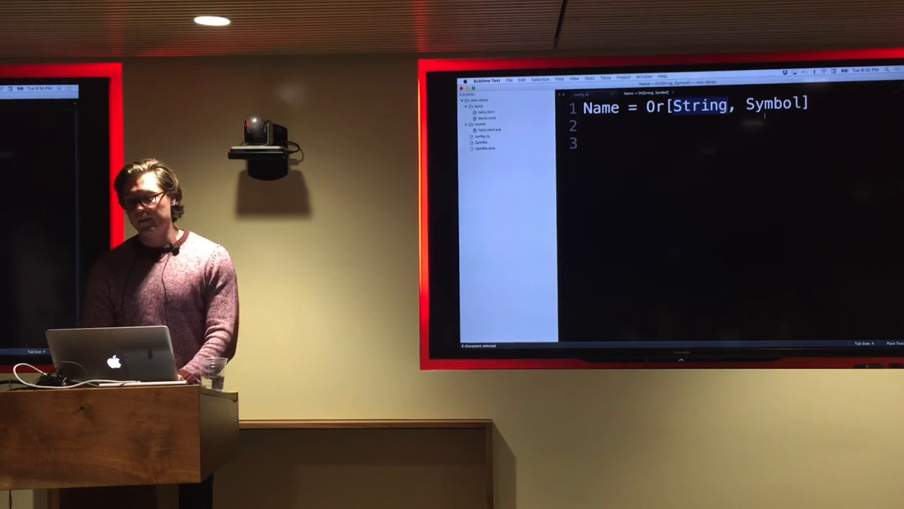
pyautogui.write(', Person')
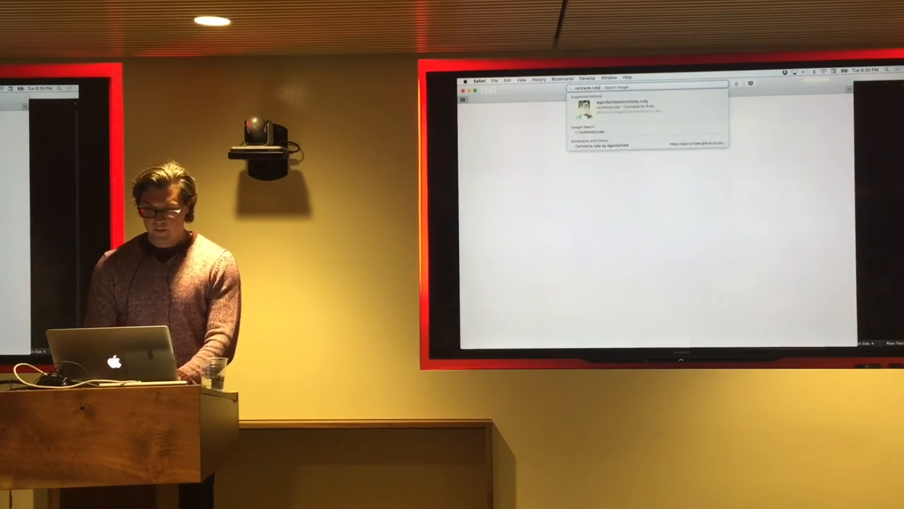
# Open the contracts.ruby README and scroll down to the Failure Callbacks section.
pyautogui.press('Return')
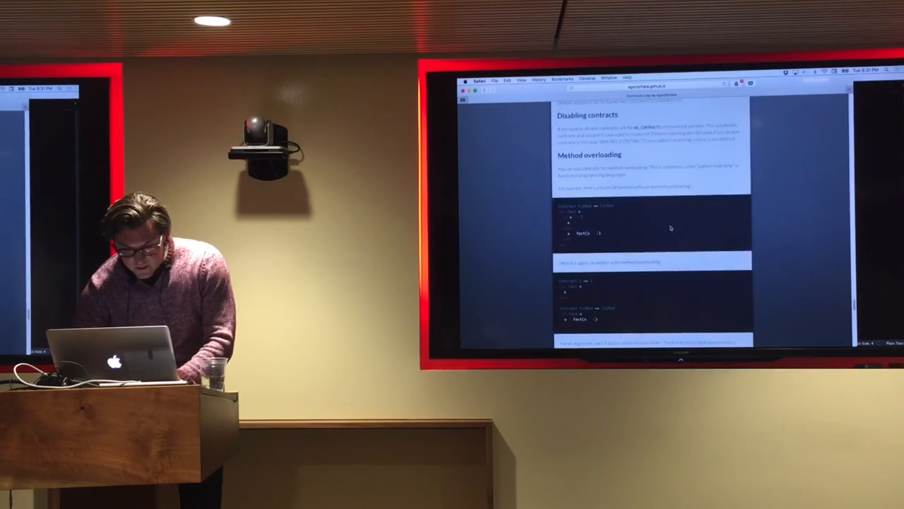
pyautogui.scroll(-3)
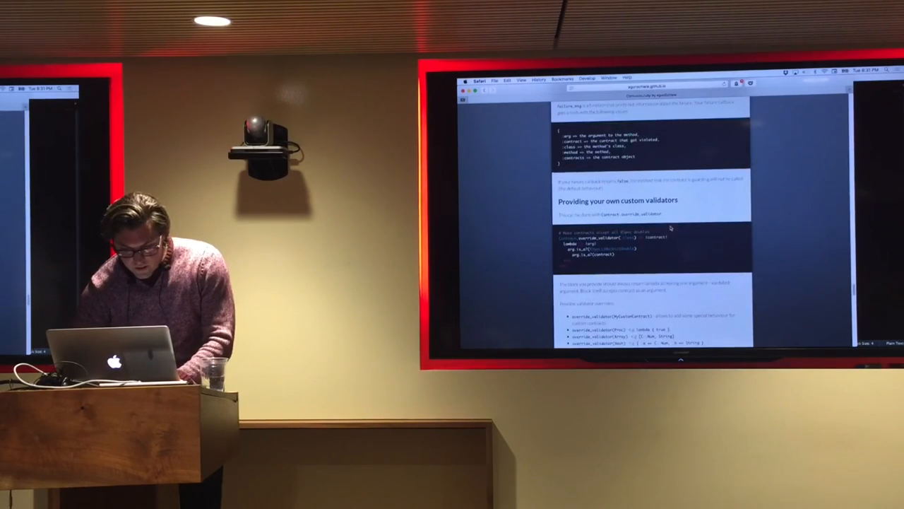
pyautogui.scroll(-3)
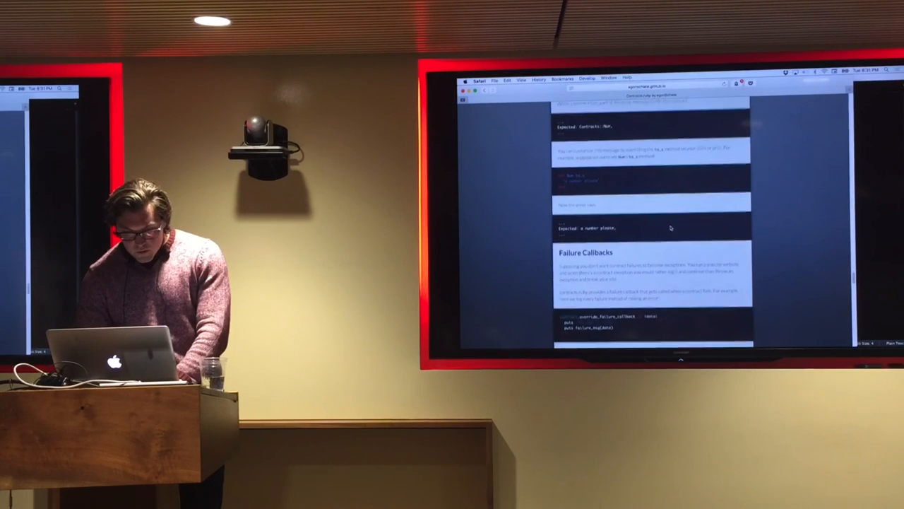
pyautogui.scroll(-3)
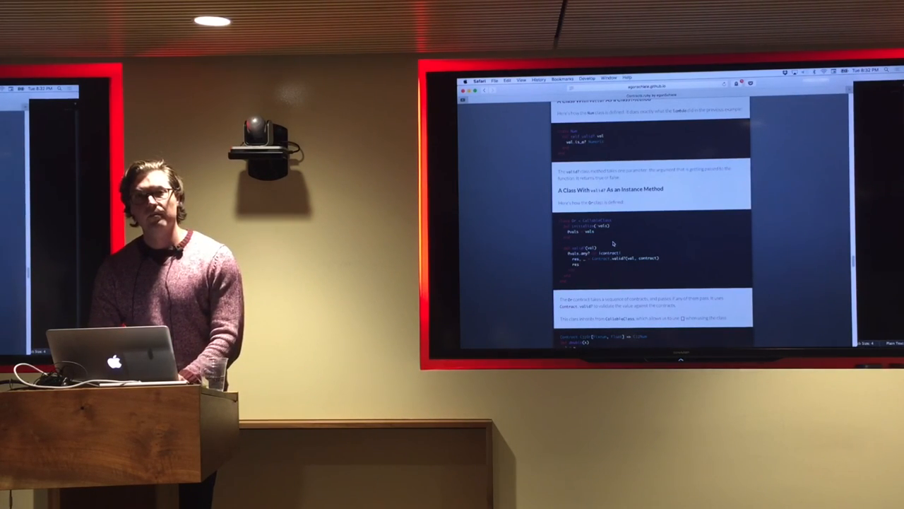
pyautogui.moveTo(666, 221)
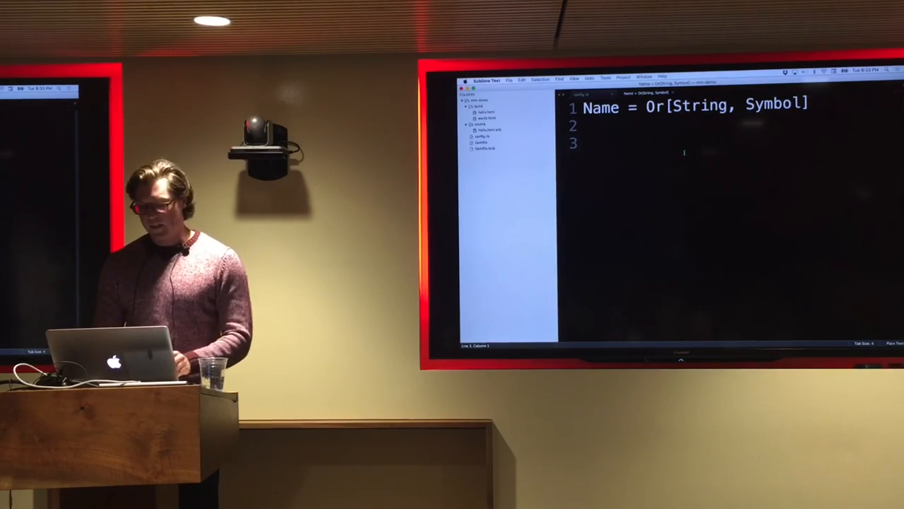
# Write class MyBounding with a valid?(v) method returning v < 5.
pyautogui.write('class')
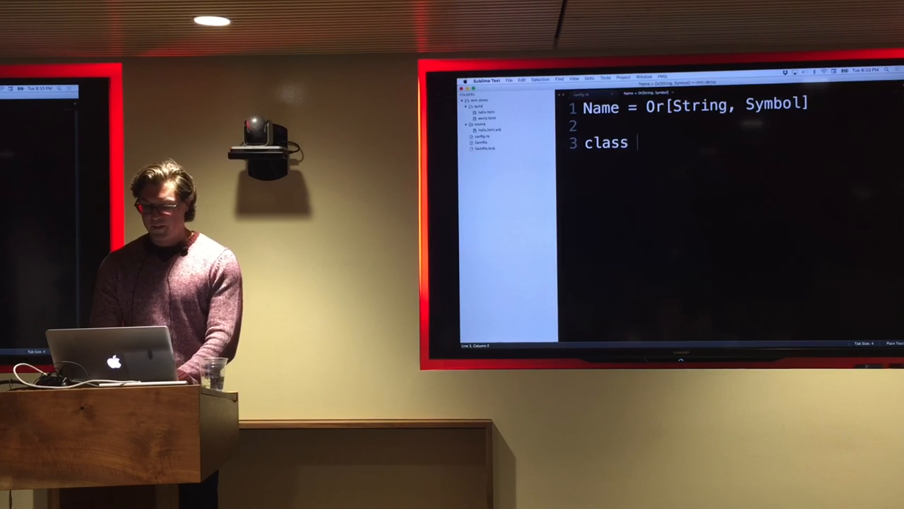
pyautogui.write('myBounding')
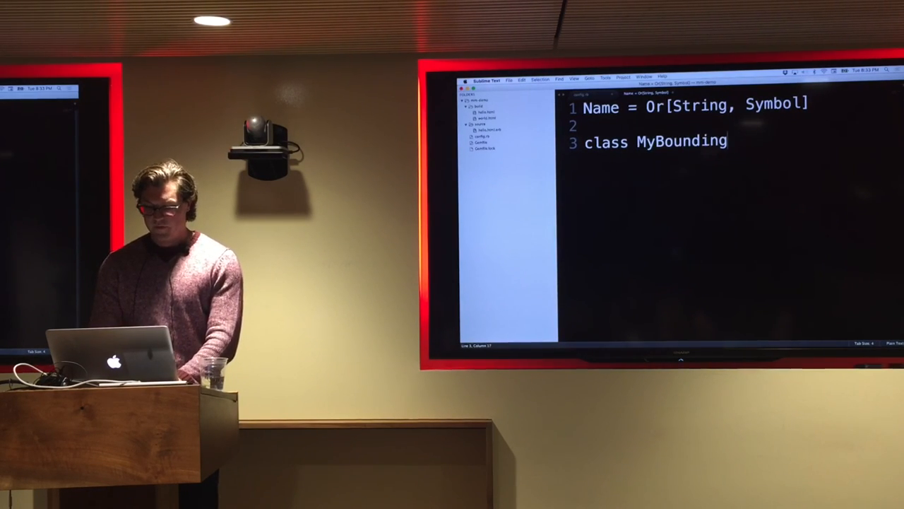
pyautogui.write('def valid')
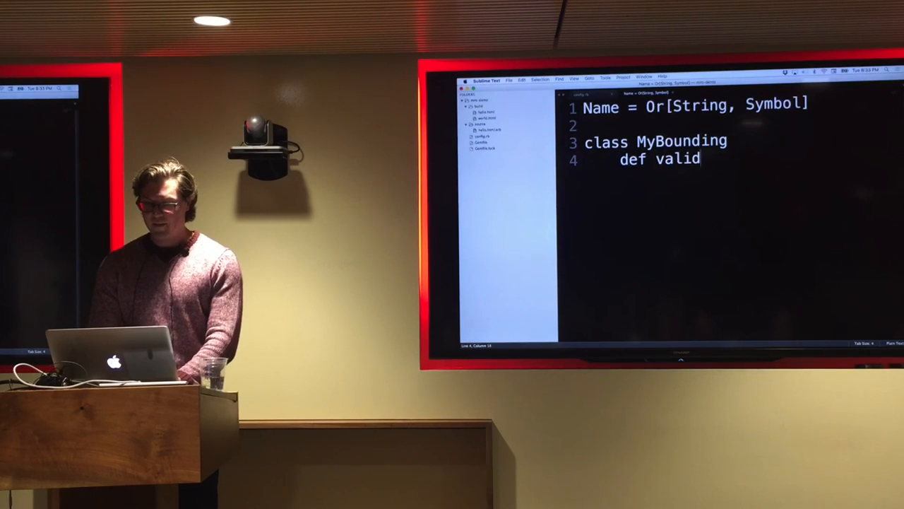
pyautogui.write('?(v)')
pyautogui.write('v < 5')
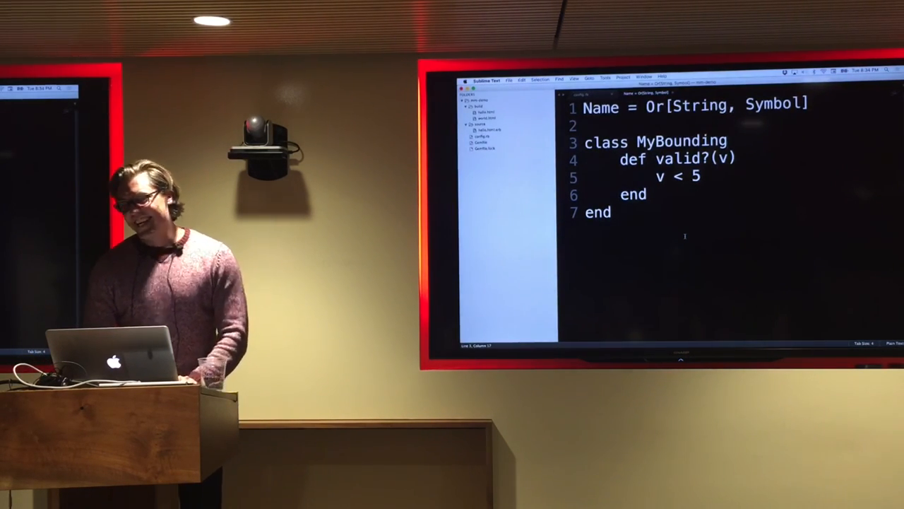
# Leave the MyBounding code unchanged and switch to Terminal.
pyautogui.moveTo(583, 126); pyautogui.dragTo(613, 212)
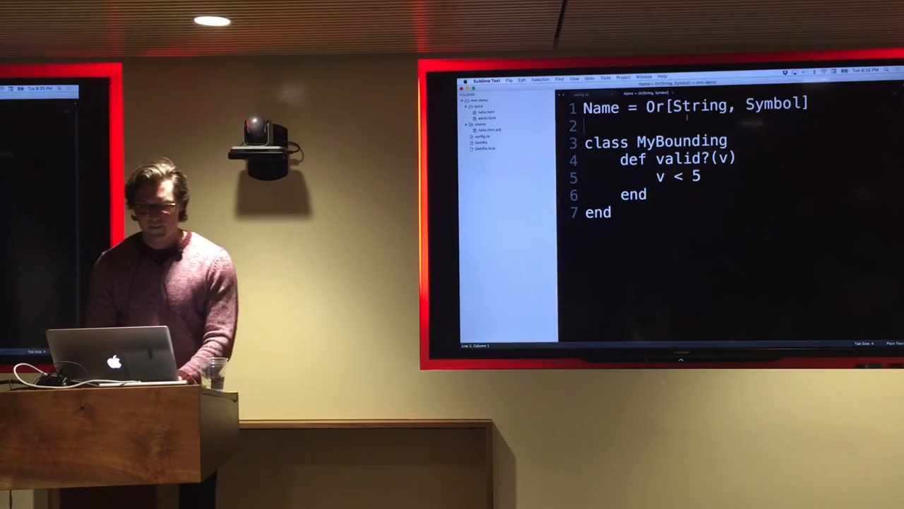
pyautogui.click(515, 79)
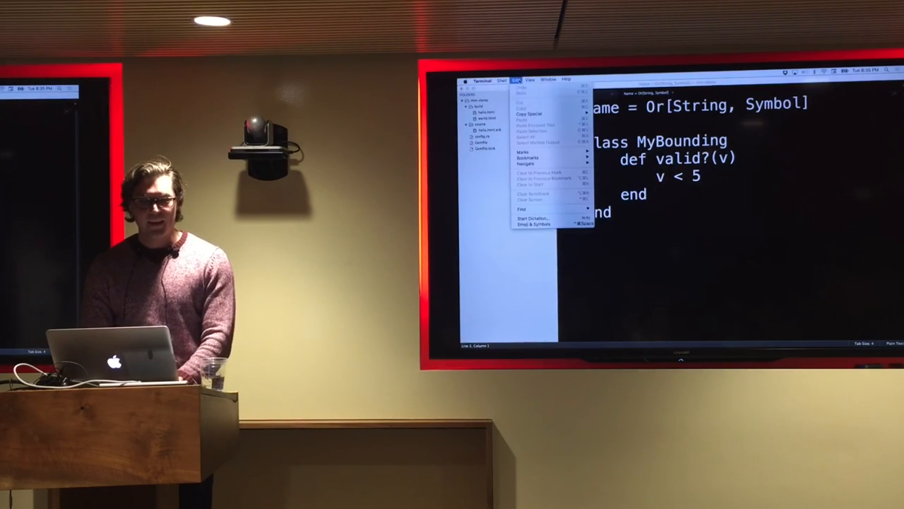